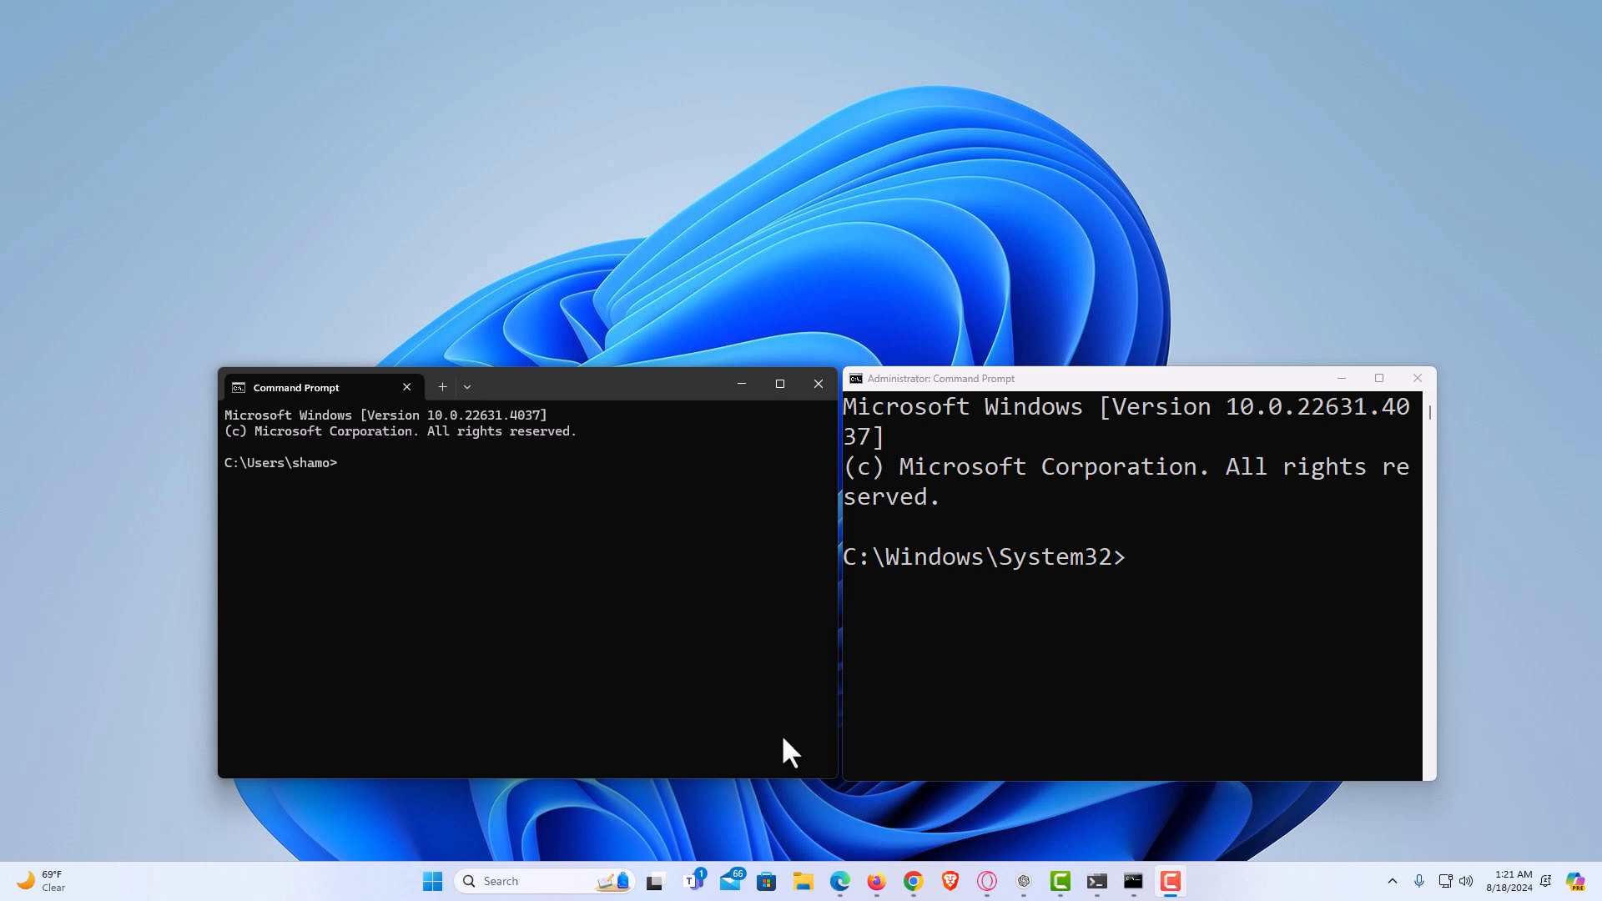
# Step: Search for 'cmd' and open the file location of the Command Prompt result
pyautogui.click(486, 552)
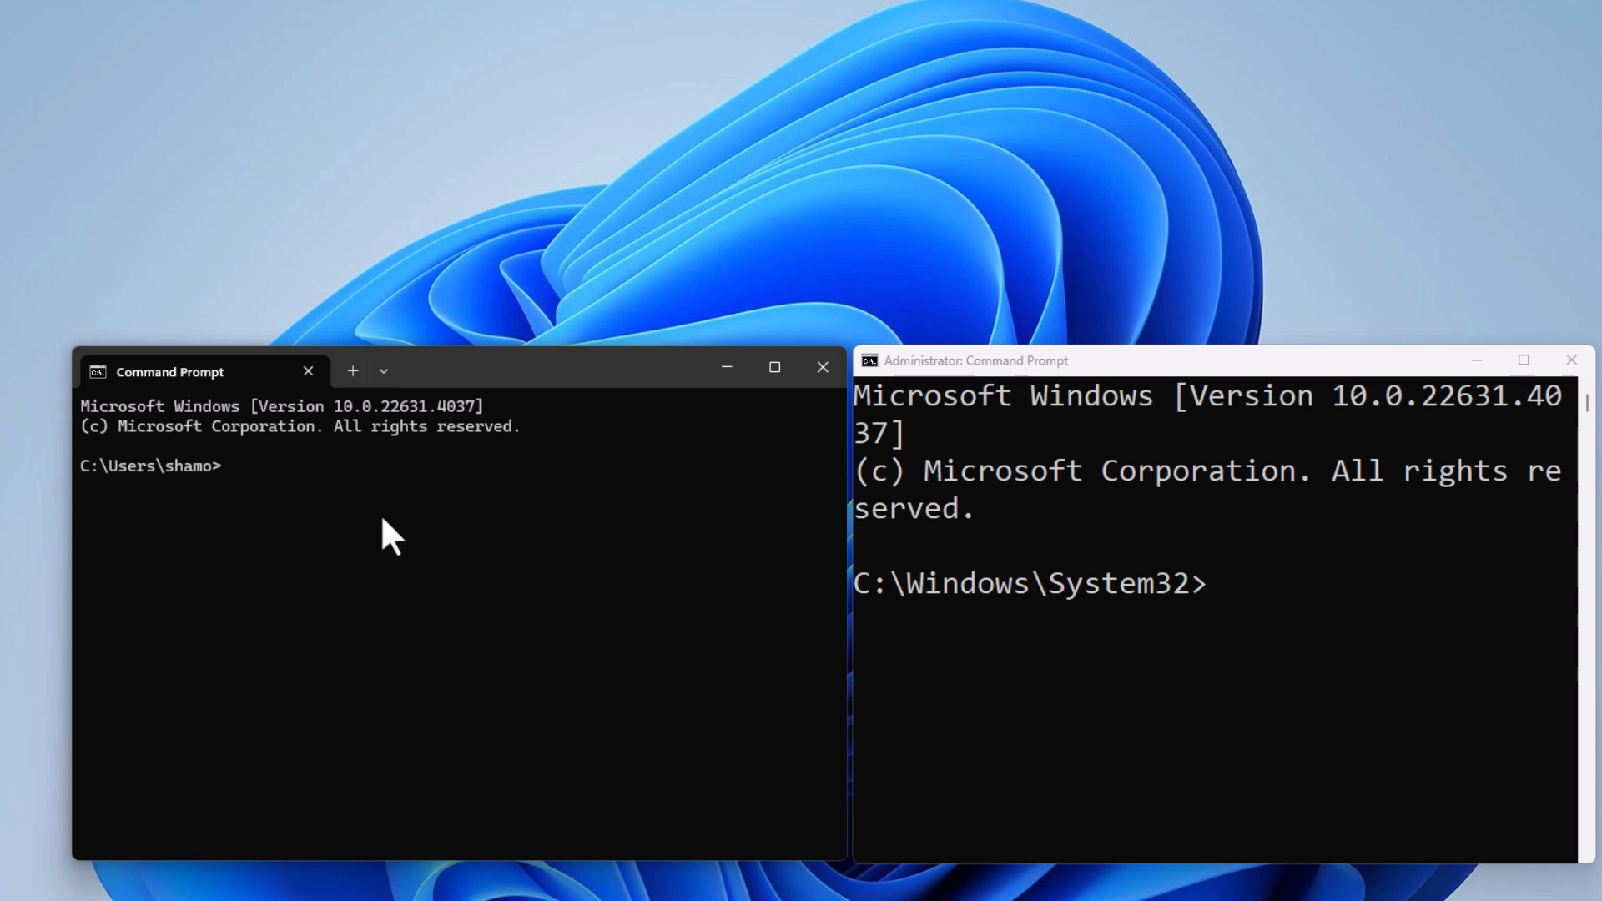
pyautogui.moveTo(539, 541)
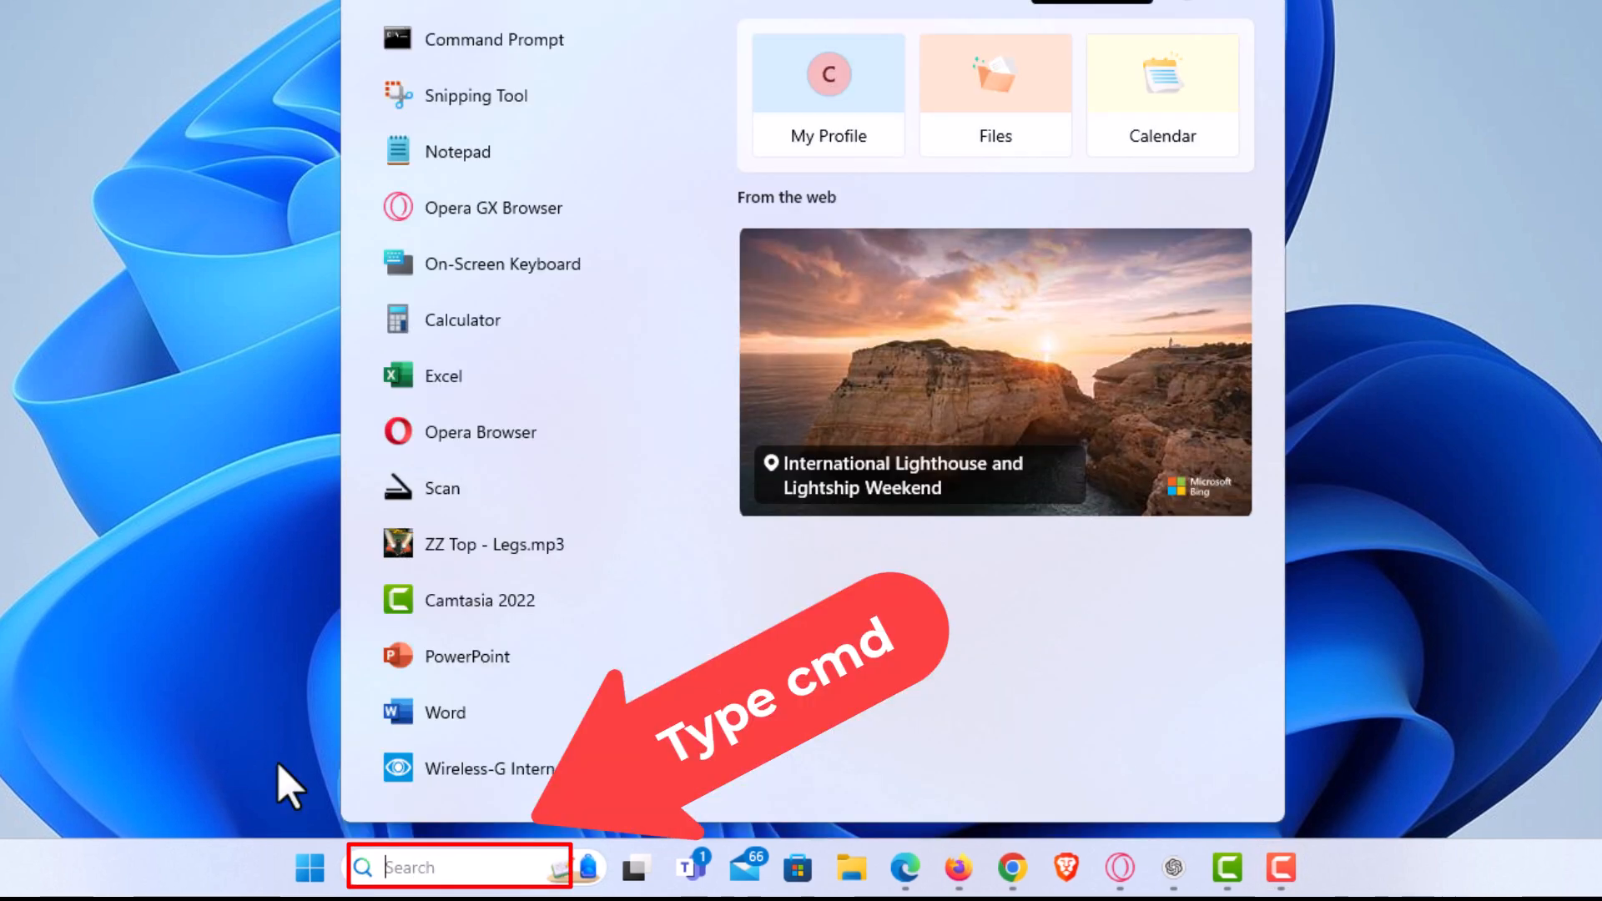
pyautogui.write('cmd')
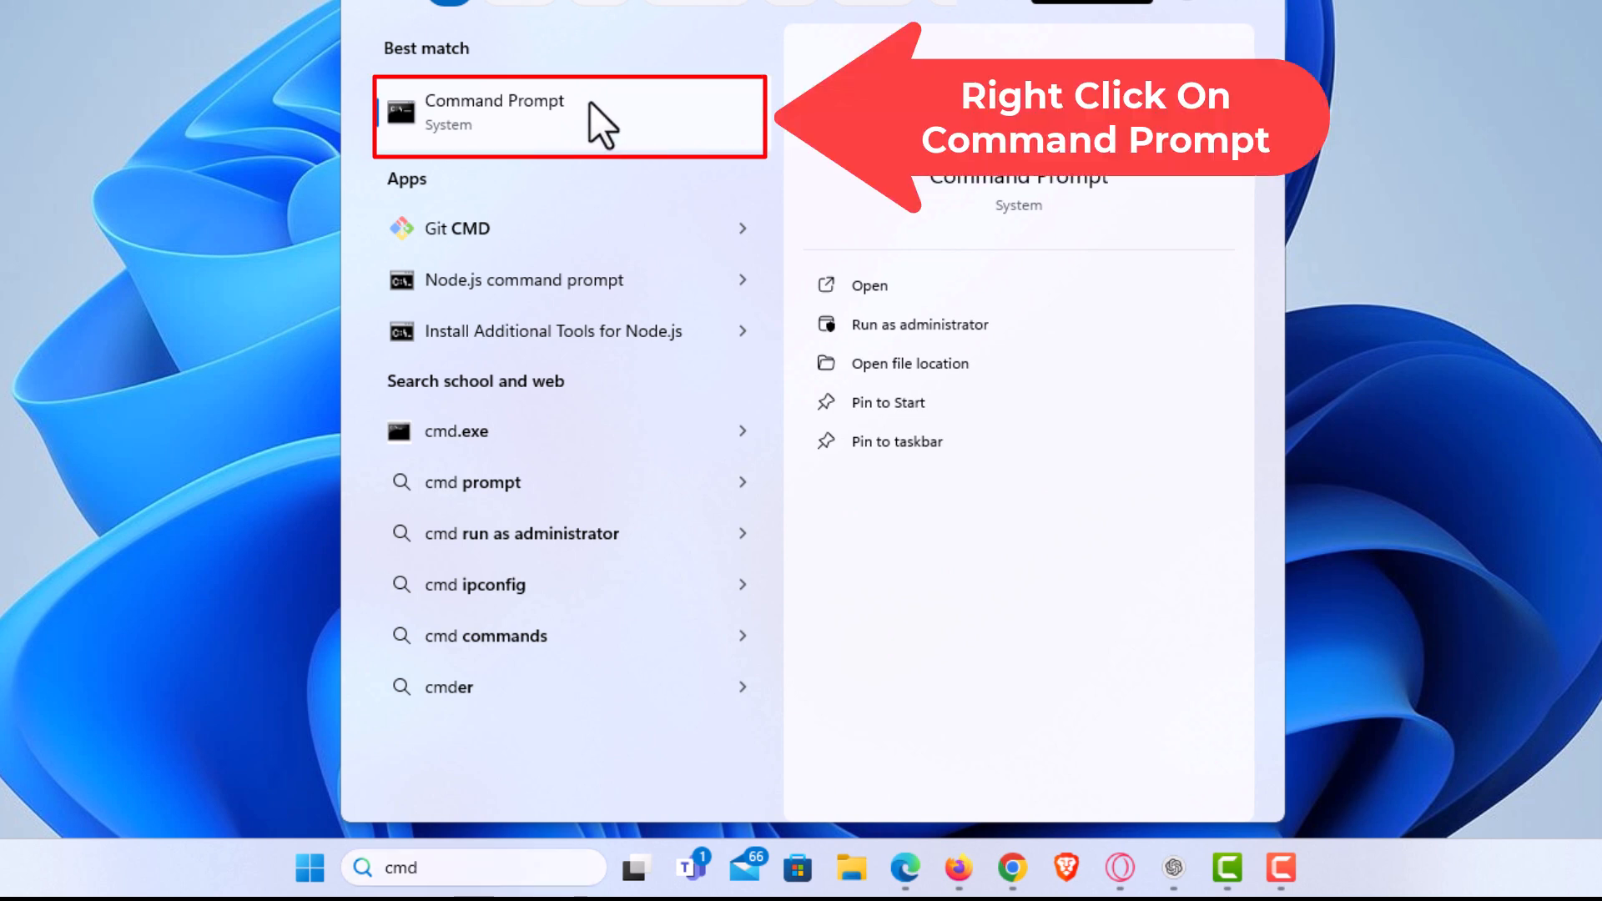
pyautogui.rightClick(490, 115)
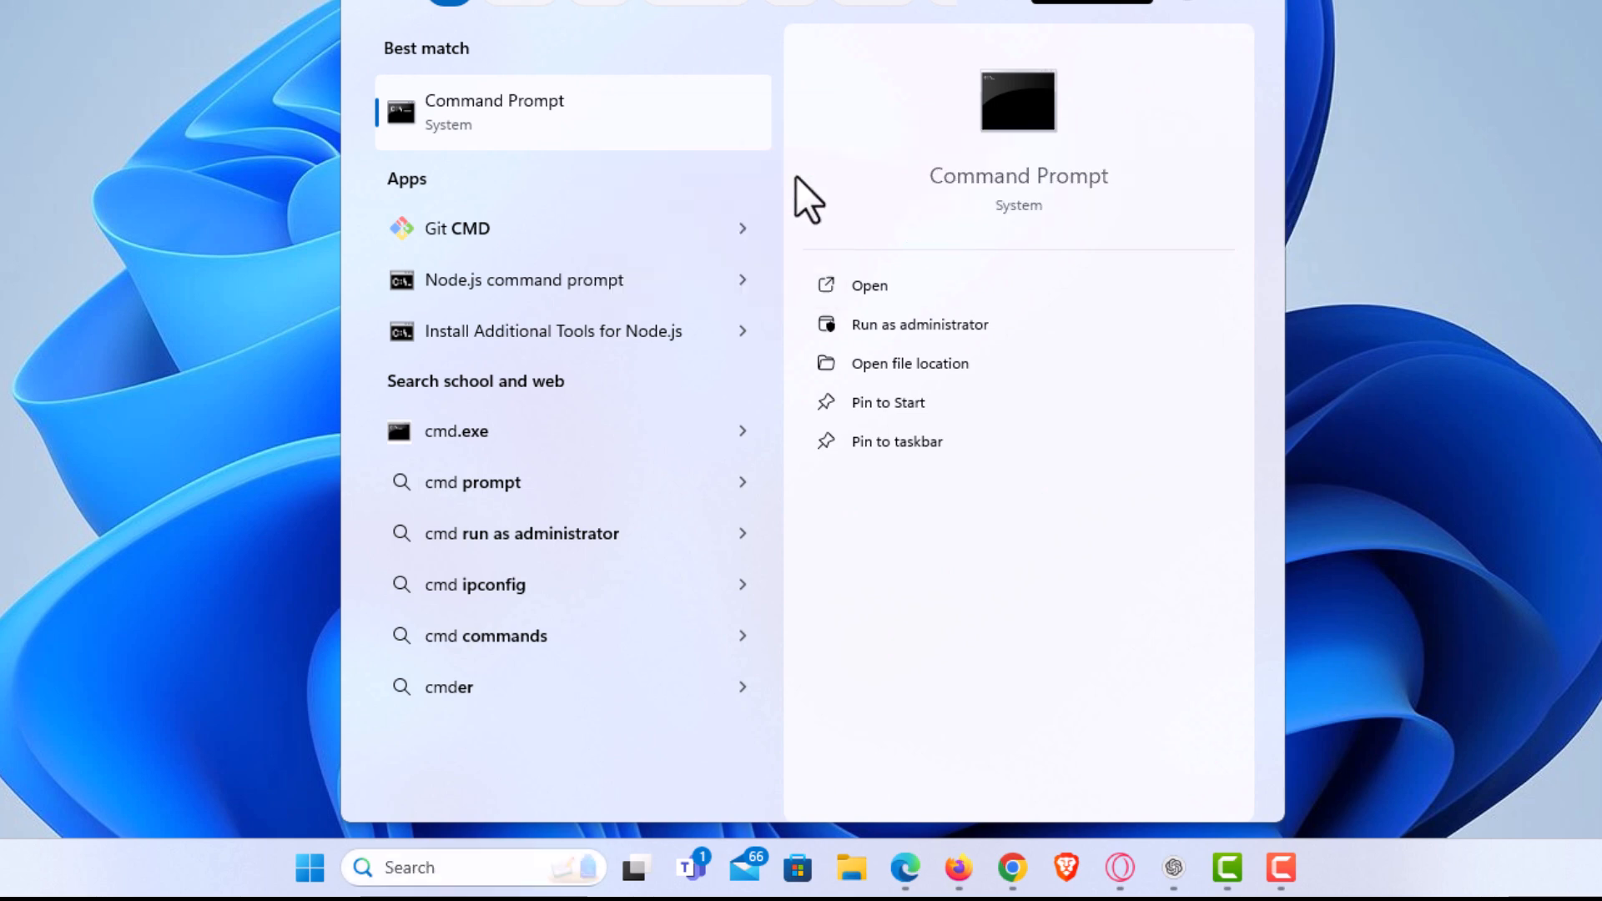
pyautogui.click(907, 362)
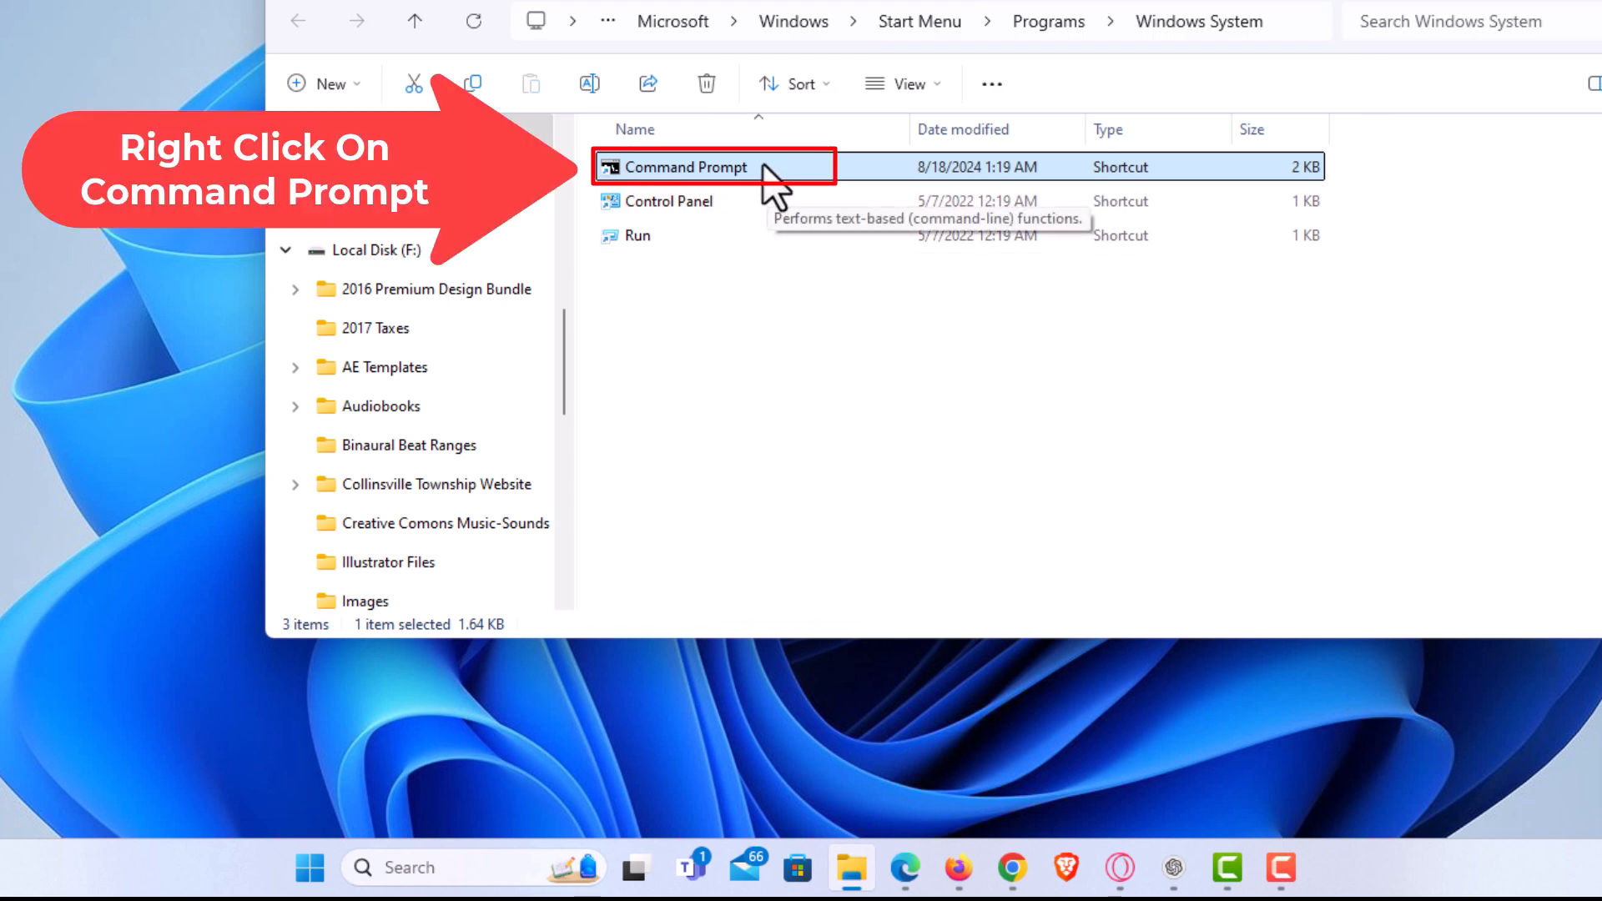
# Step: Open the Properties dialog of the Command Prompt shortcut
pyautogui.rightClick(684, 167)
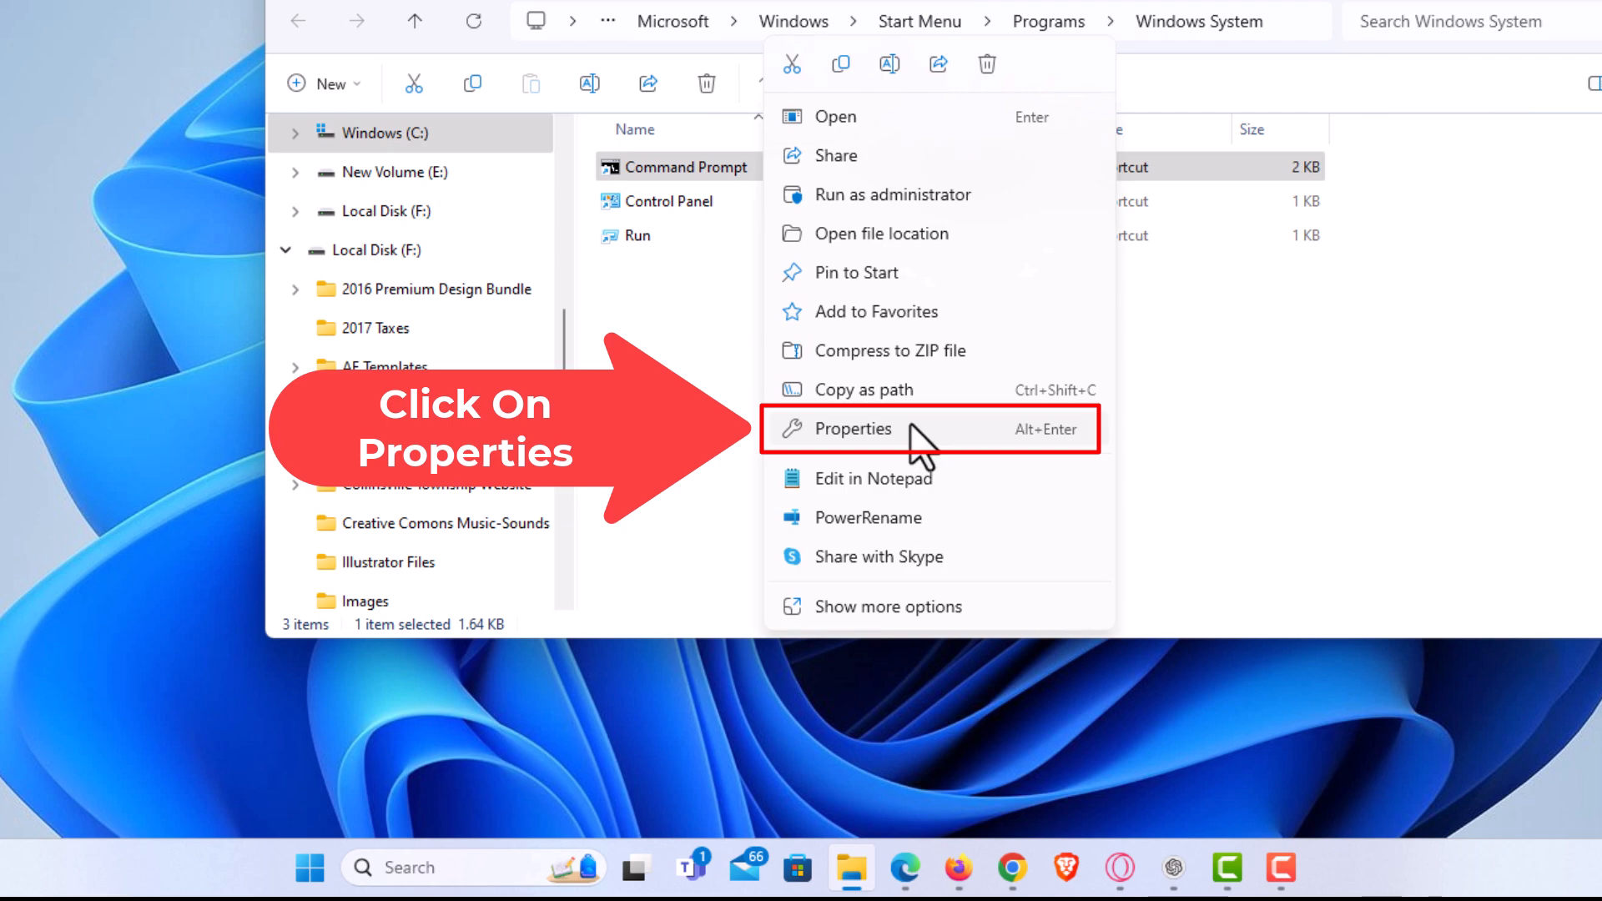
pyautogui.click(853, 428)
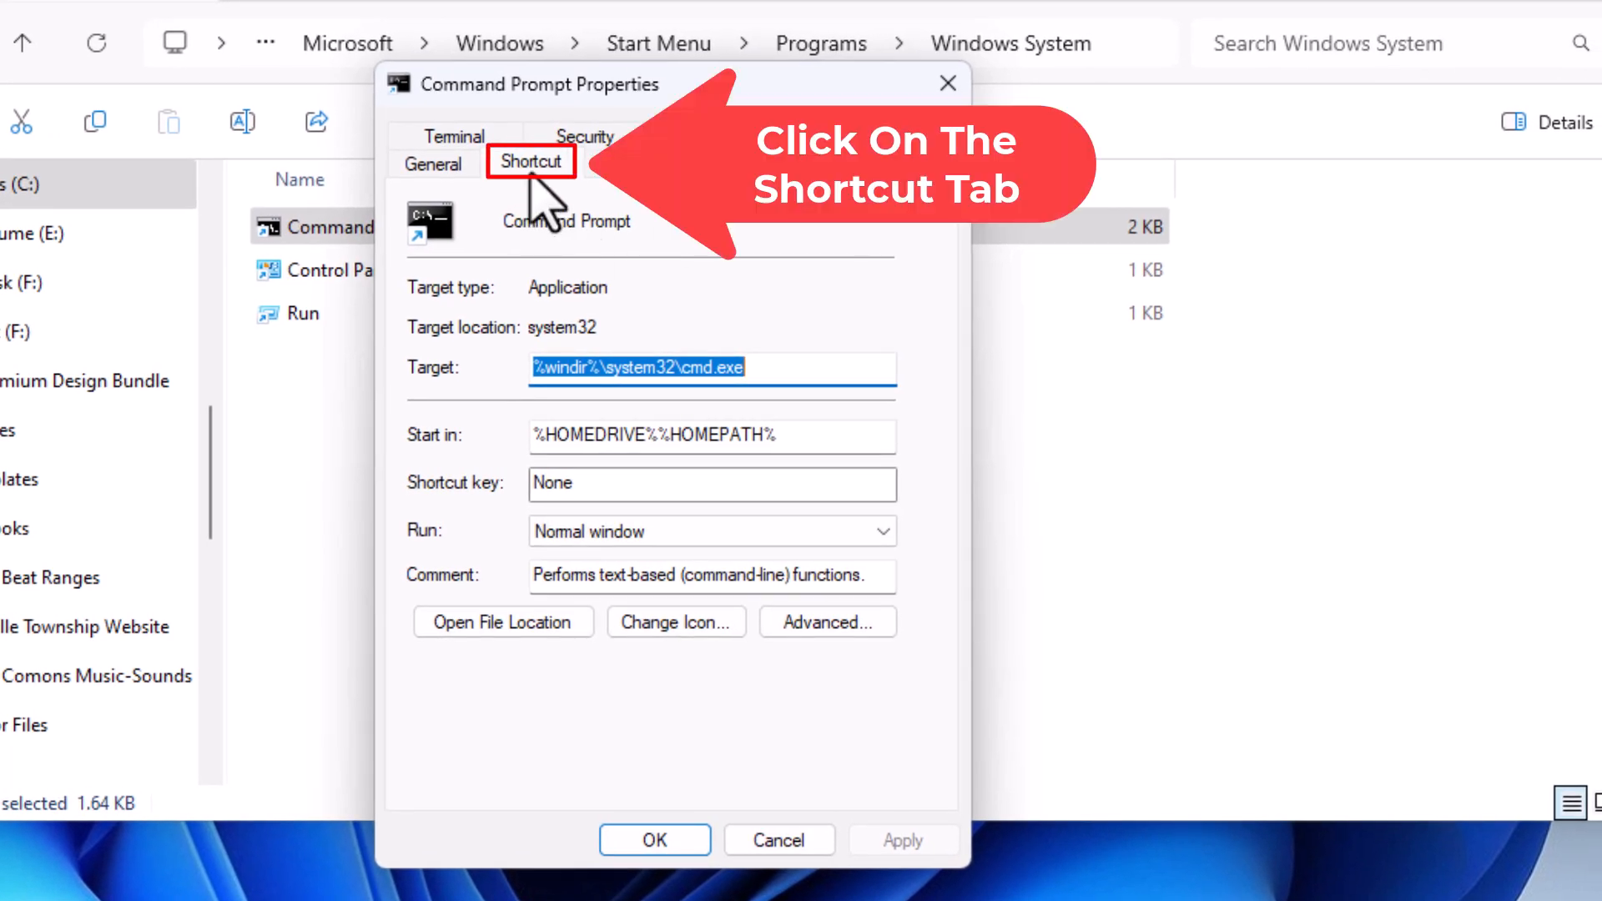
# Step: In the shortcut's Advanced options, enable Run as administrator and confirm
pyautogui.click(529, 162)
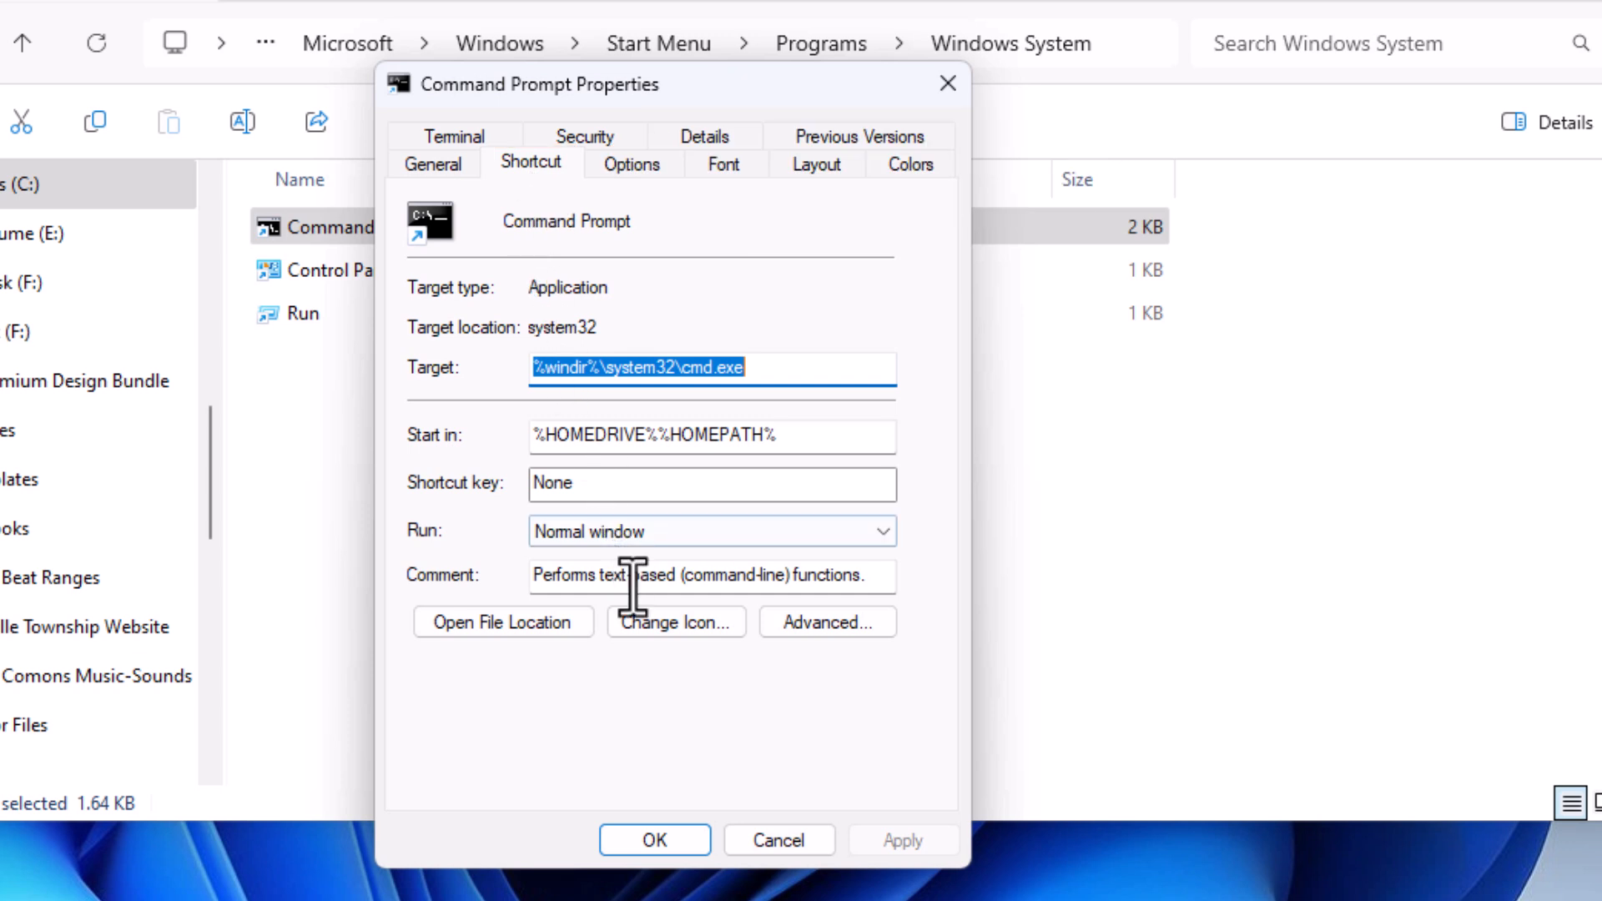
pyautogui.moveTo(828, 621)
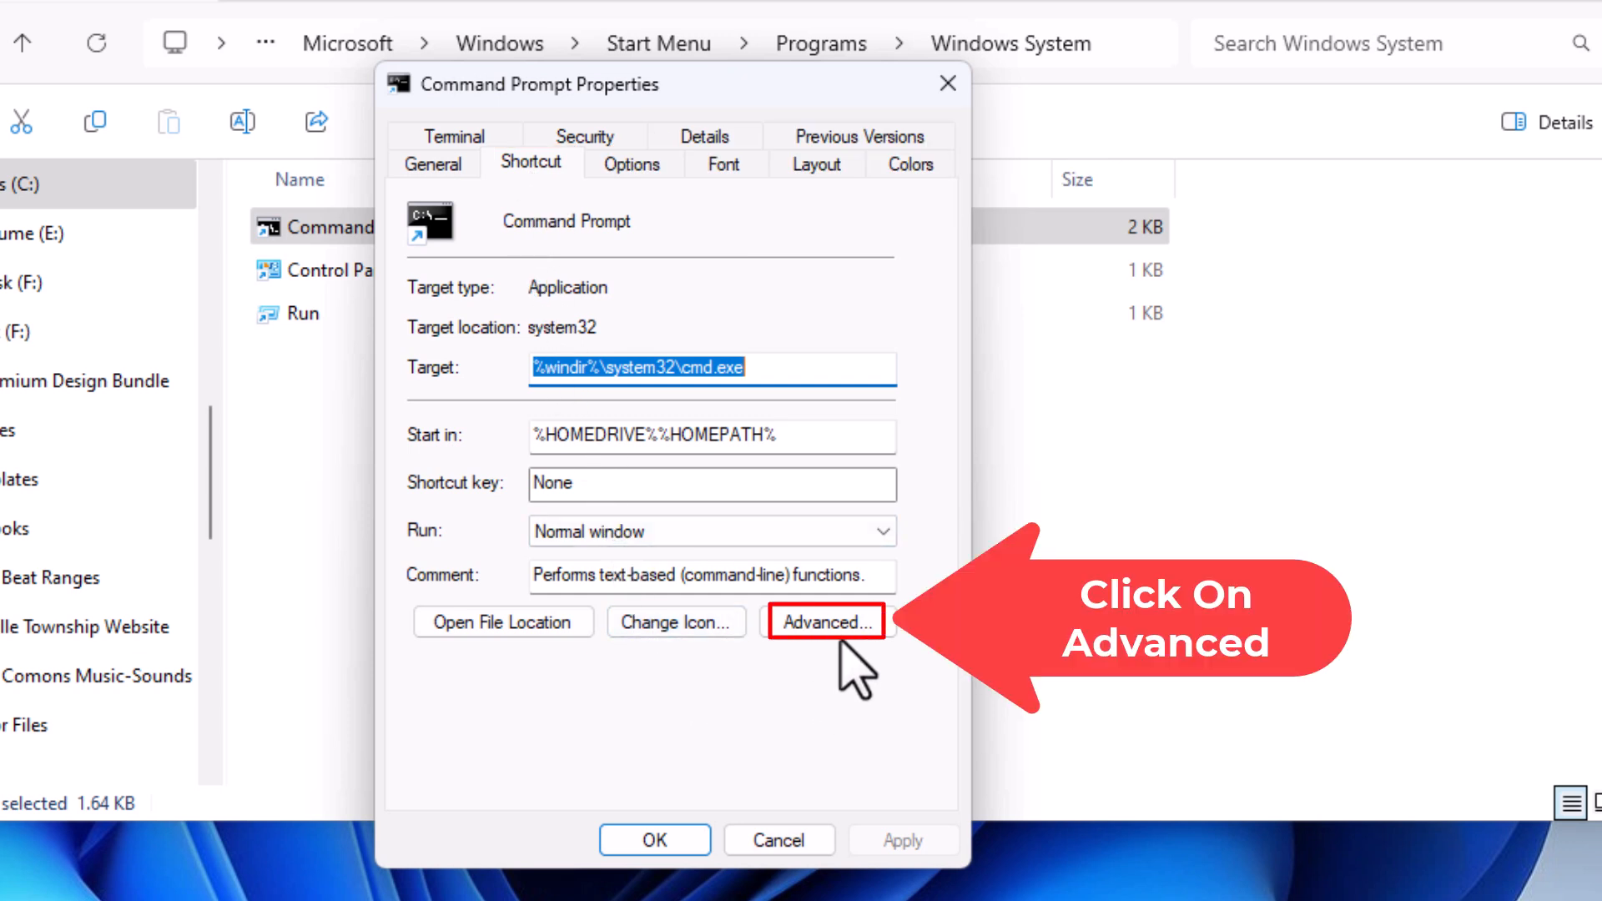
pyautogui.click(826, 620)
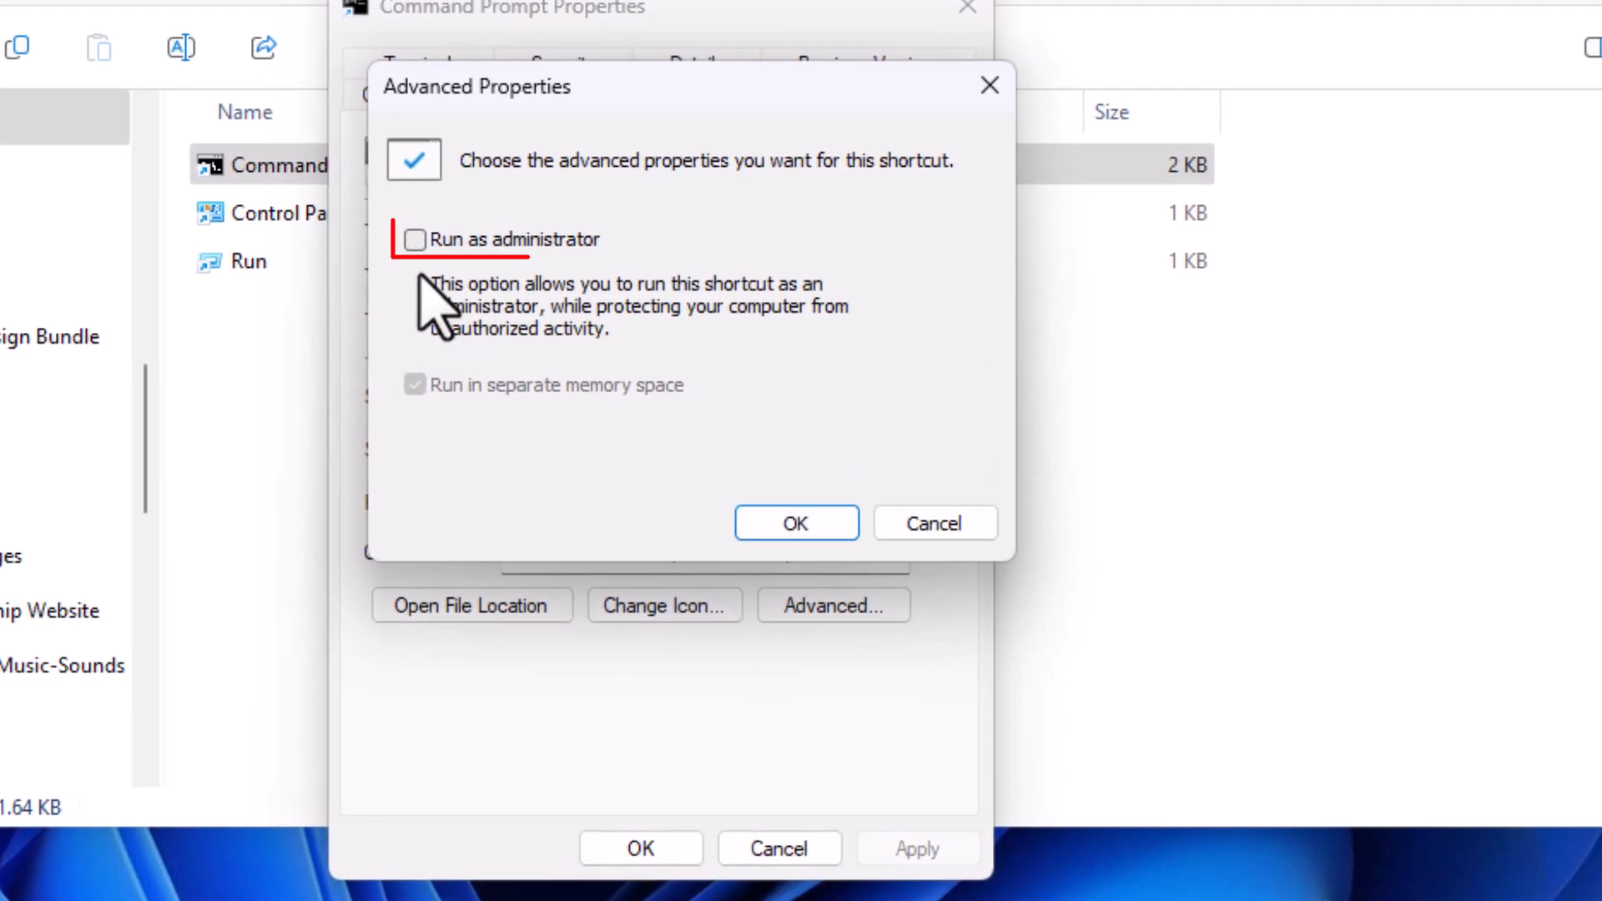
pyautogui.click(416, 239)
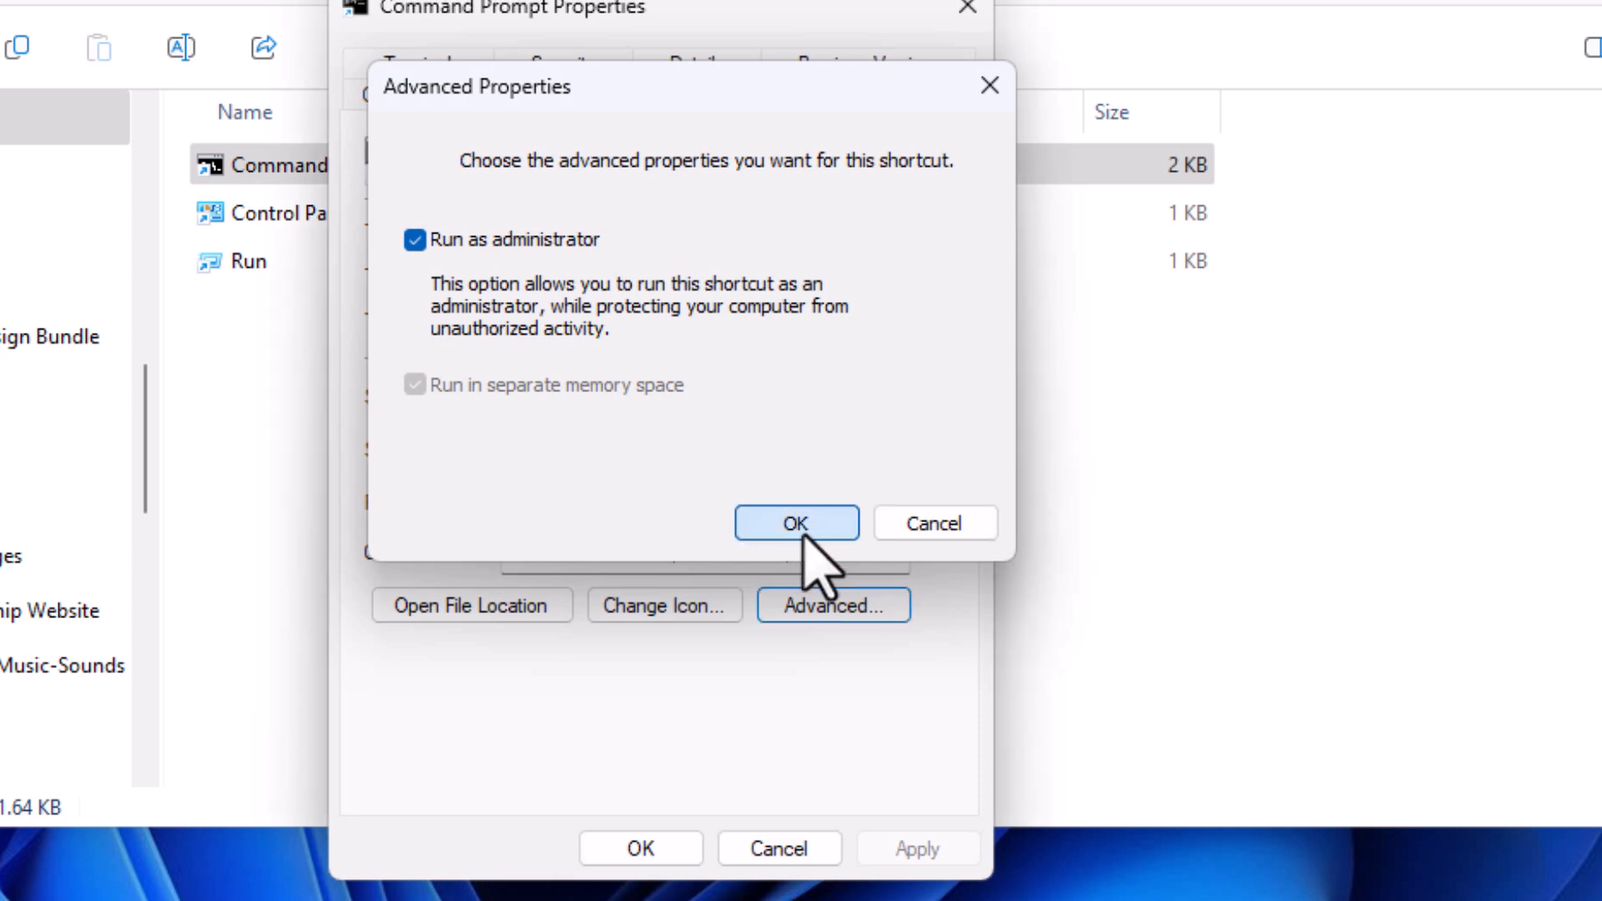
pyautogui.click(796, 522)
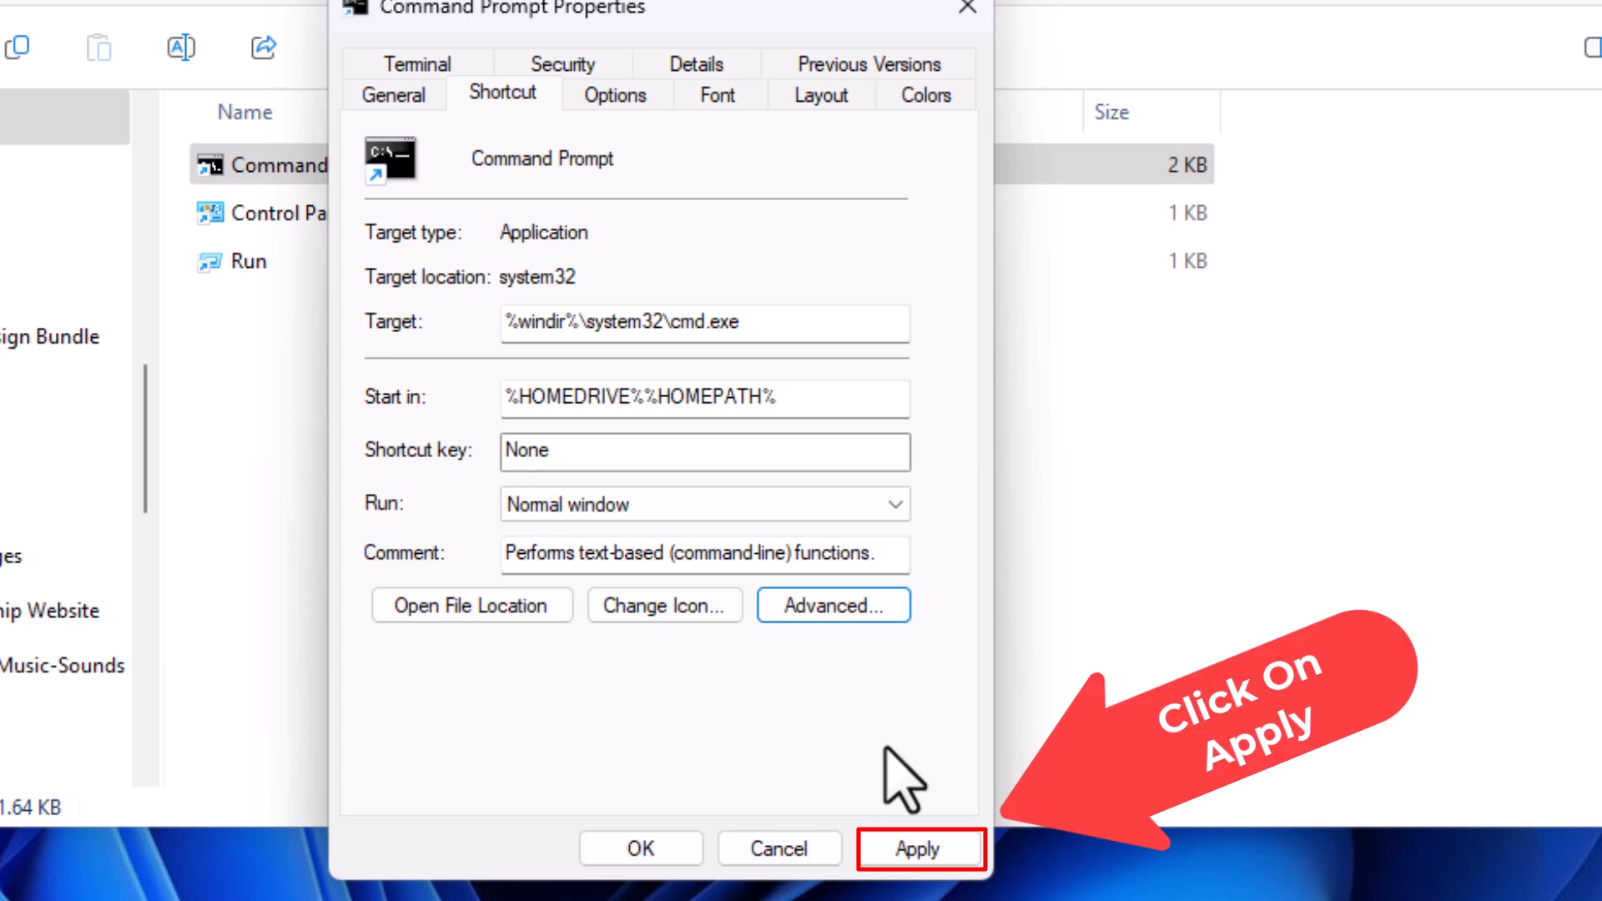
# Step: Apply the change, close the Properties dialog and close the Windows System folder
pyautogui.click(919, 848)
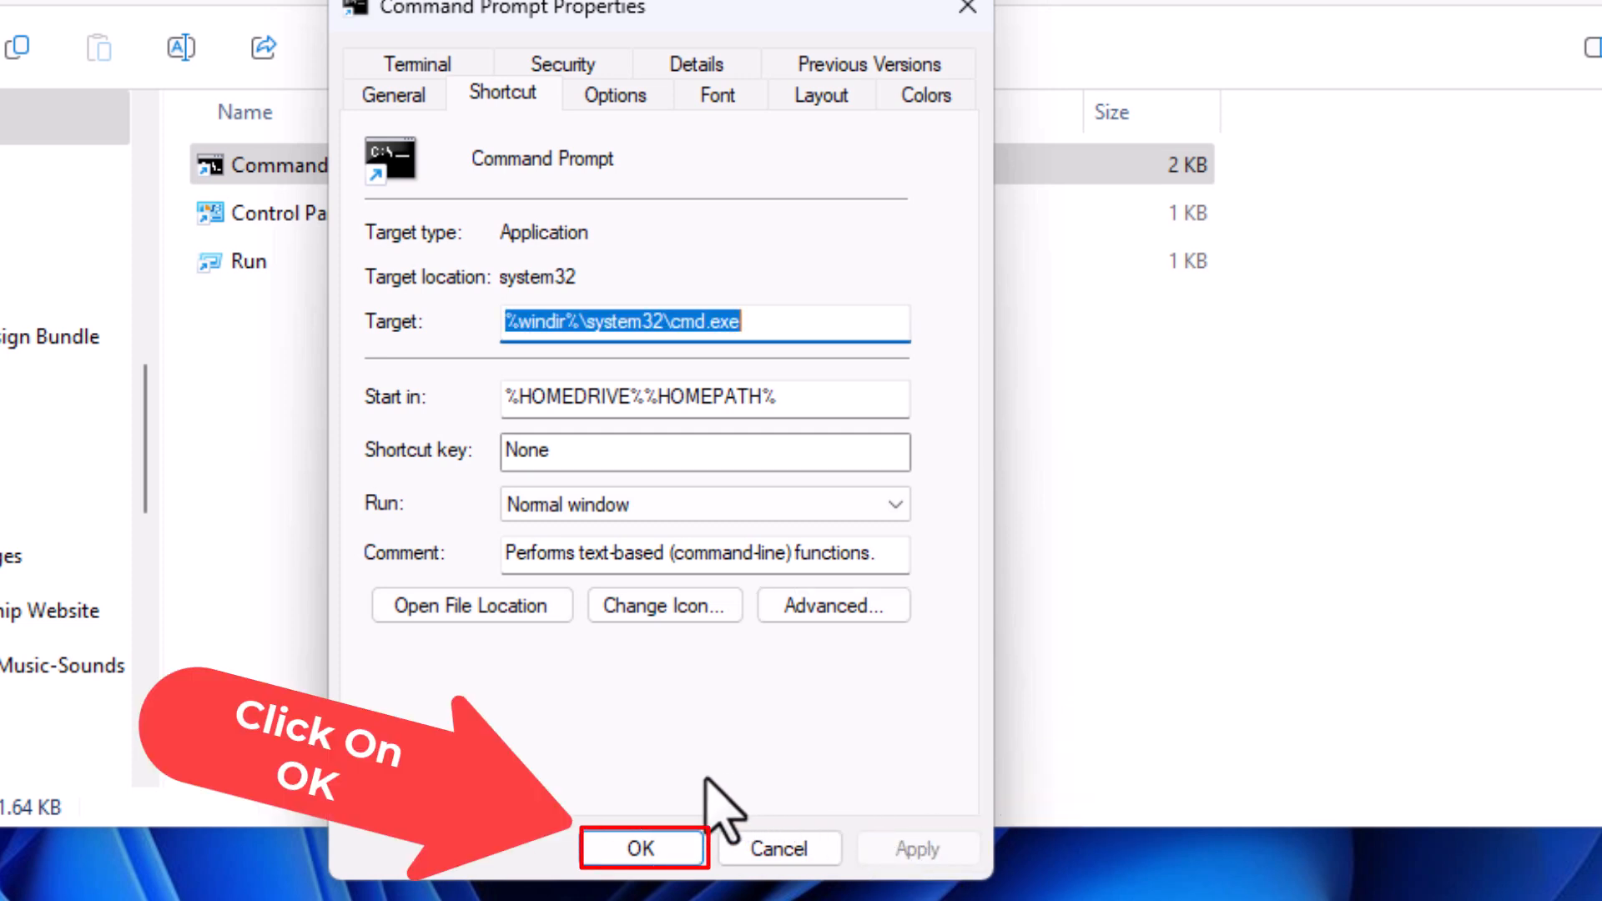
pyautogui.click(640, 848)
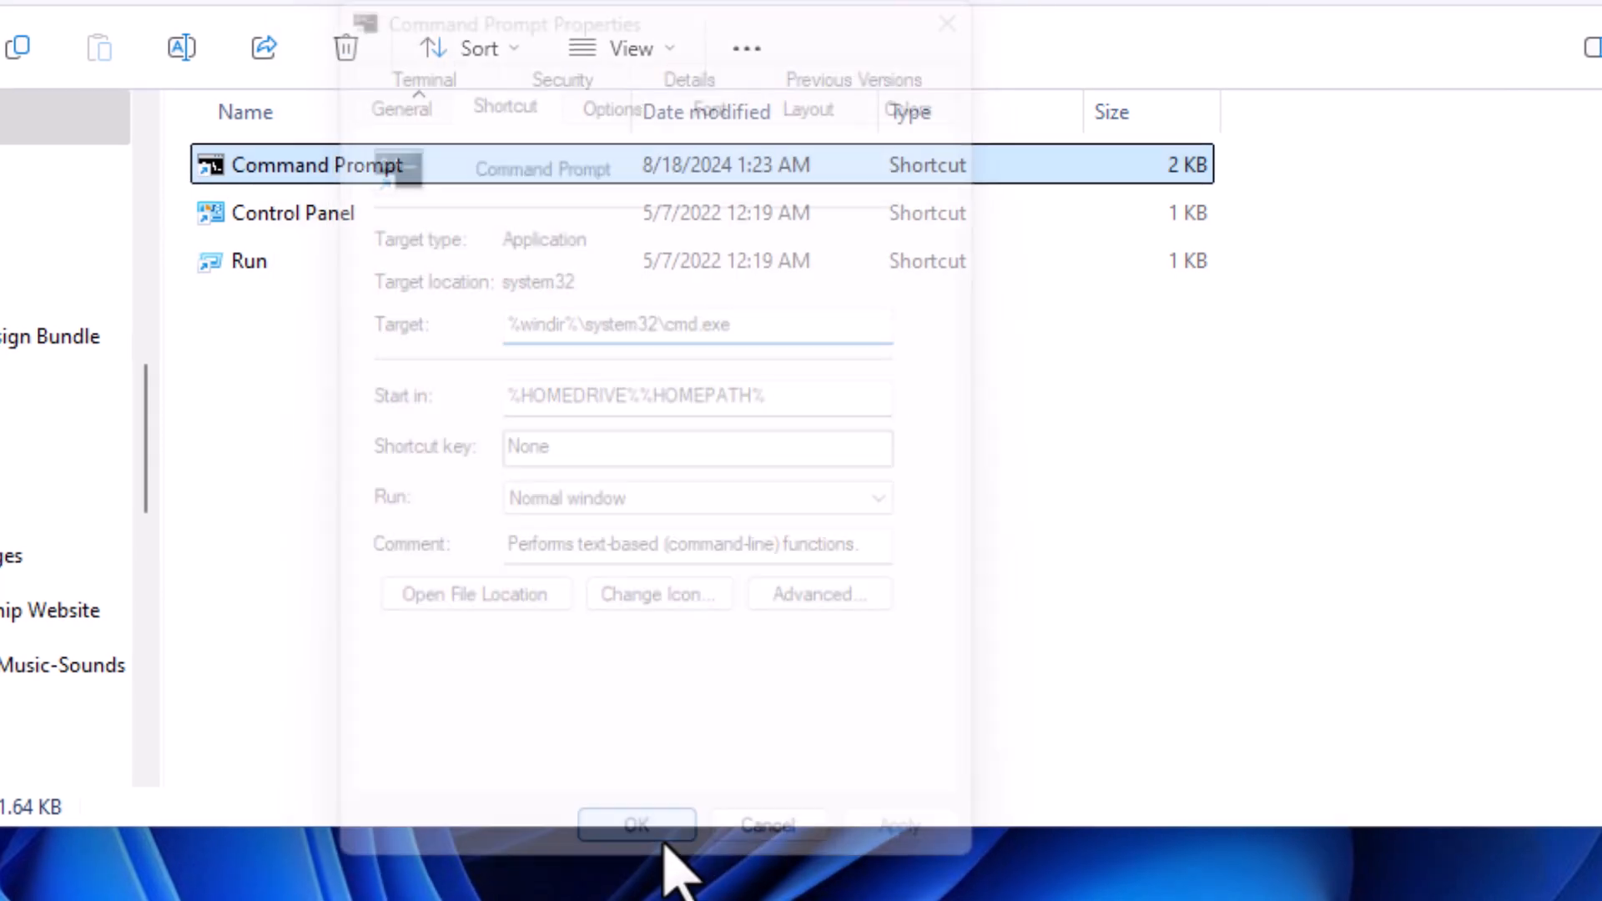
pyautogui.click(636, 825)
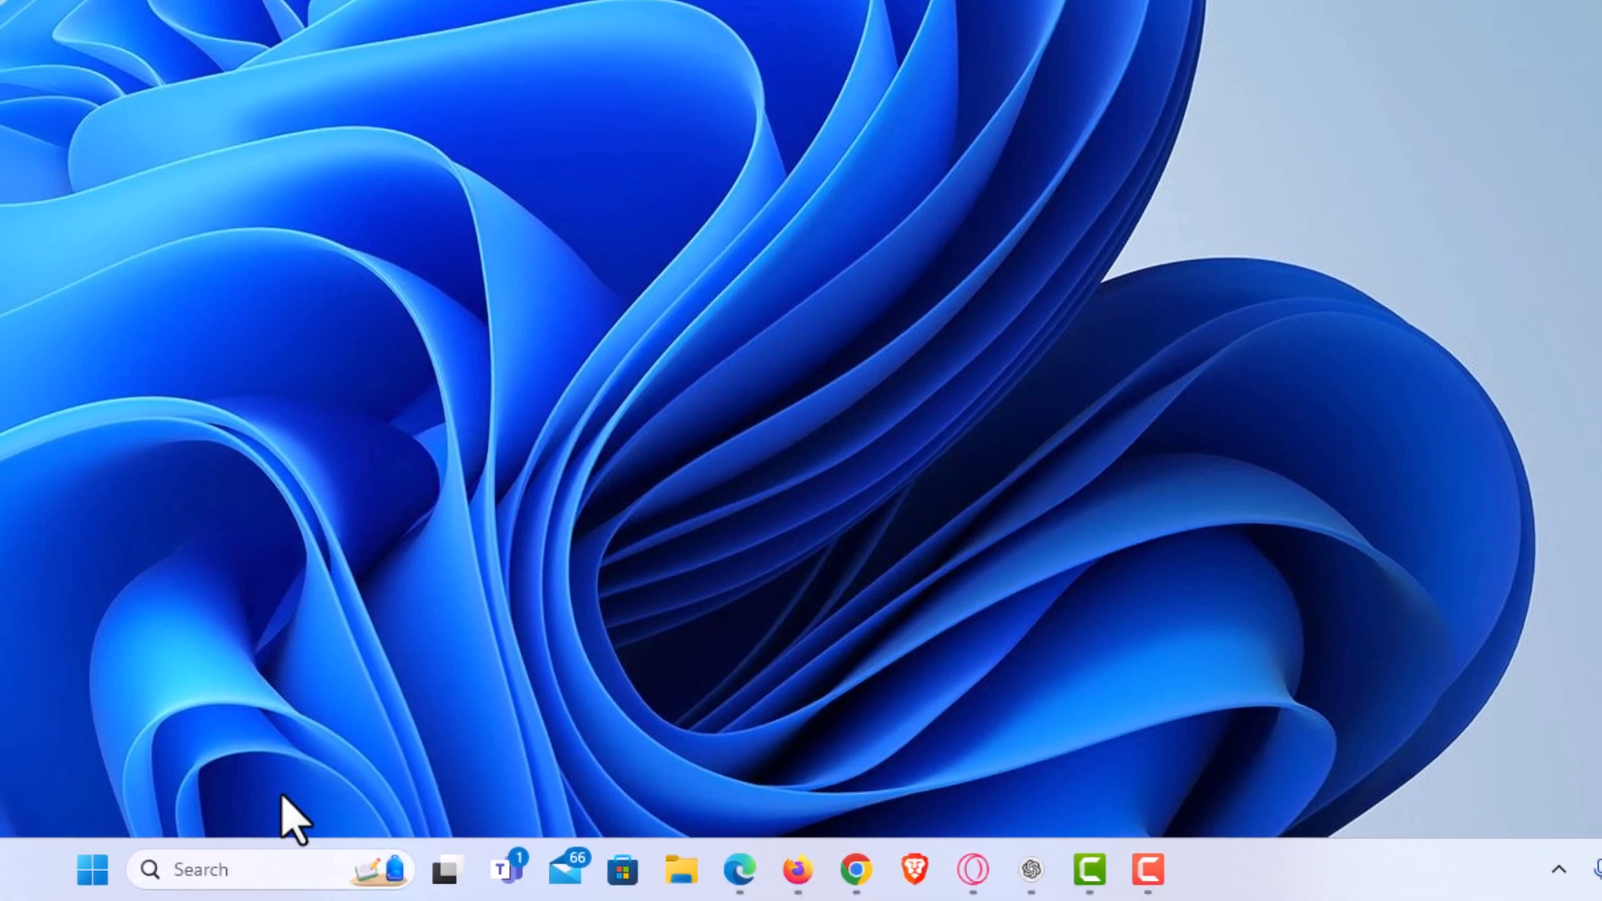
# Step: Search for 'cm' and launch Command Prompt, now opening as Administrator
pyautogui.click(92, 870)
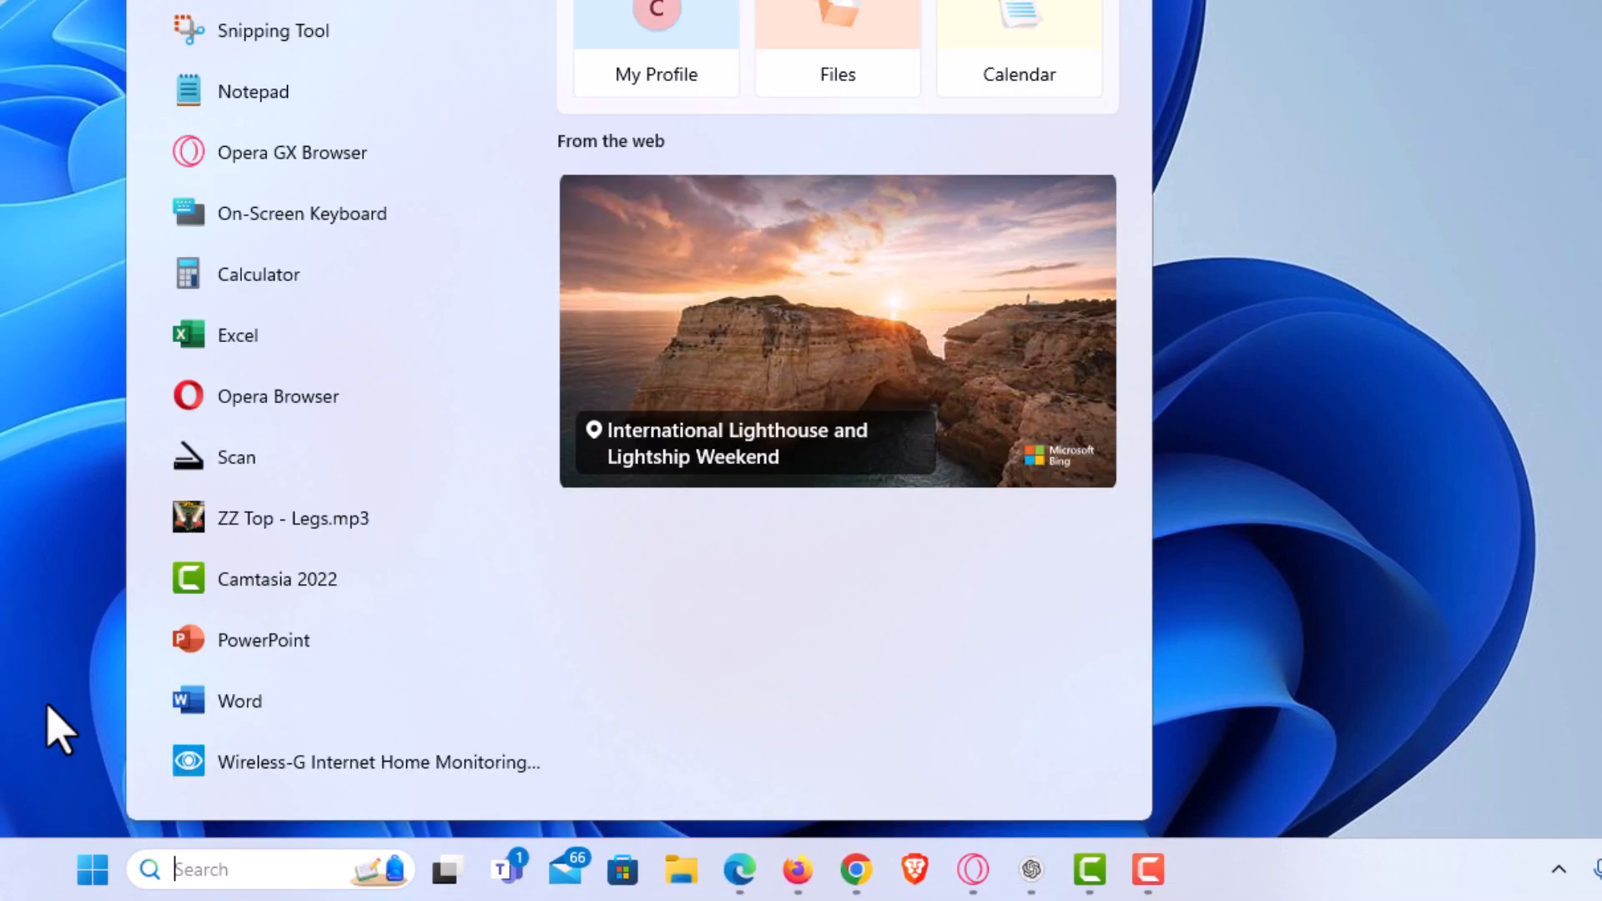
pyautogui.write('cmd')
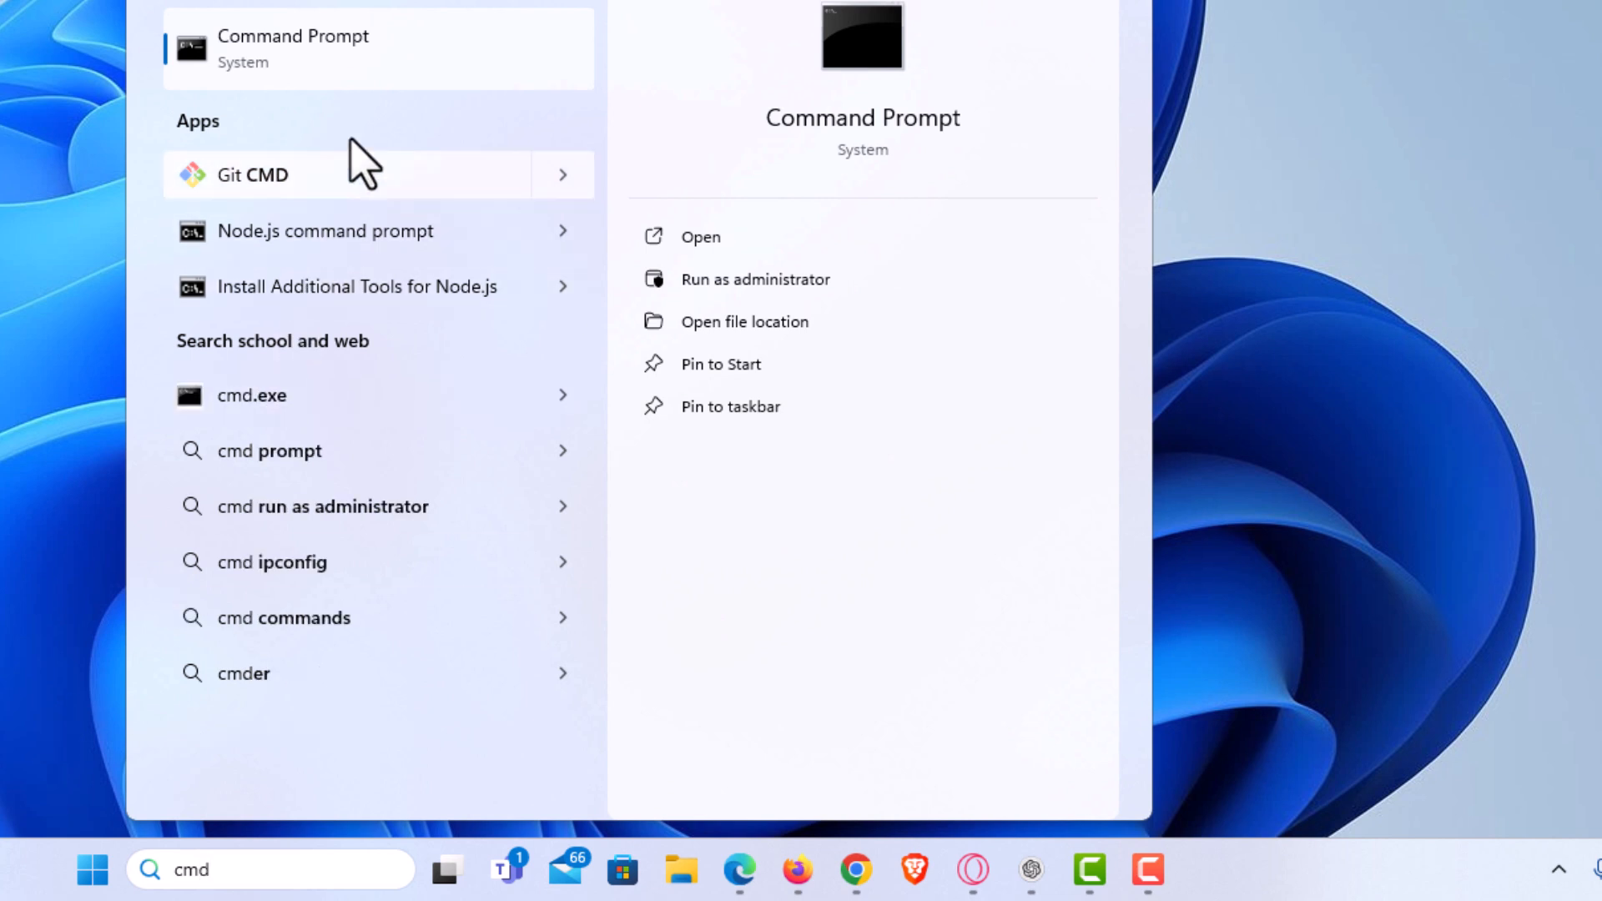
pyautogui.moveTo(419, 64)
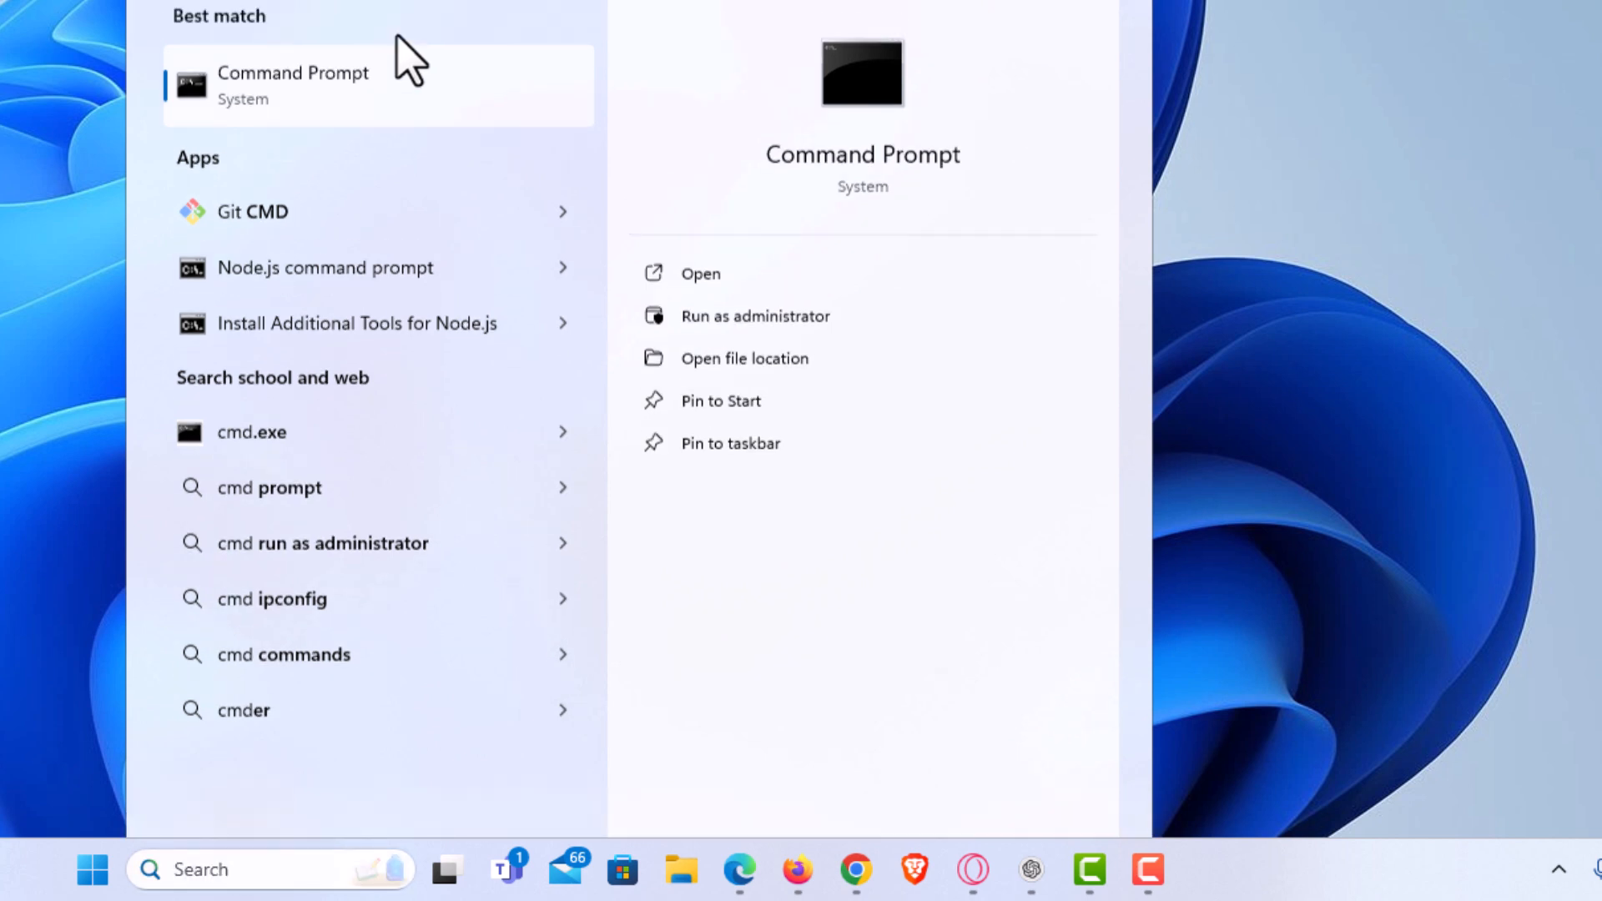
pyautogui.click(294, 72)
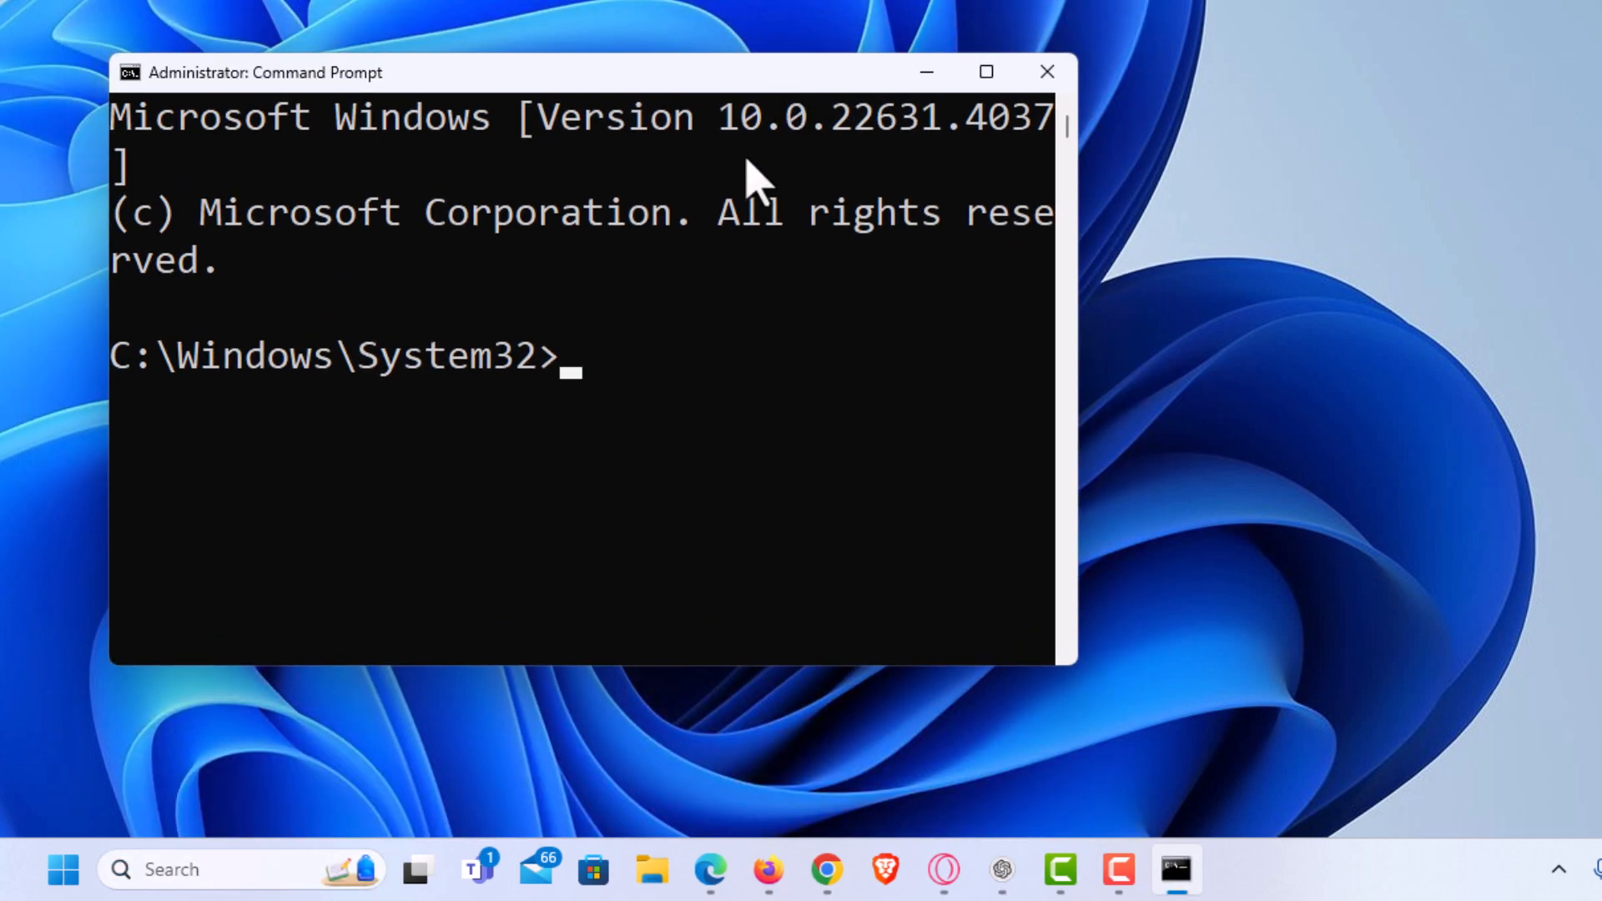
pyautogui.moveTo(737, 345)
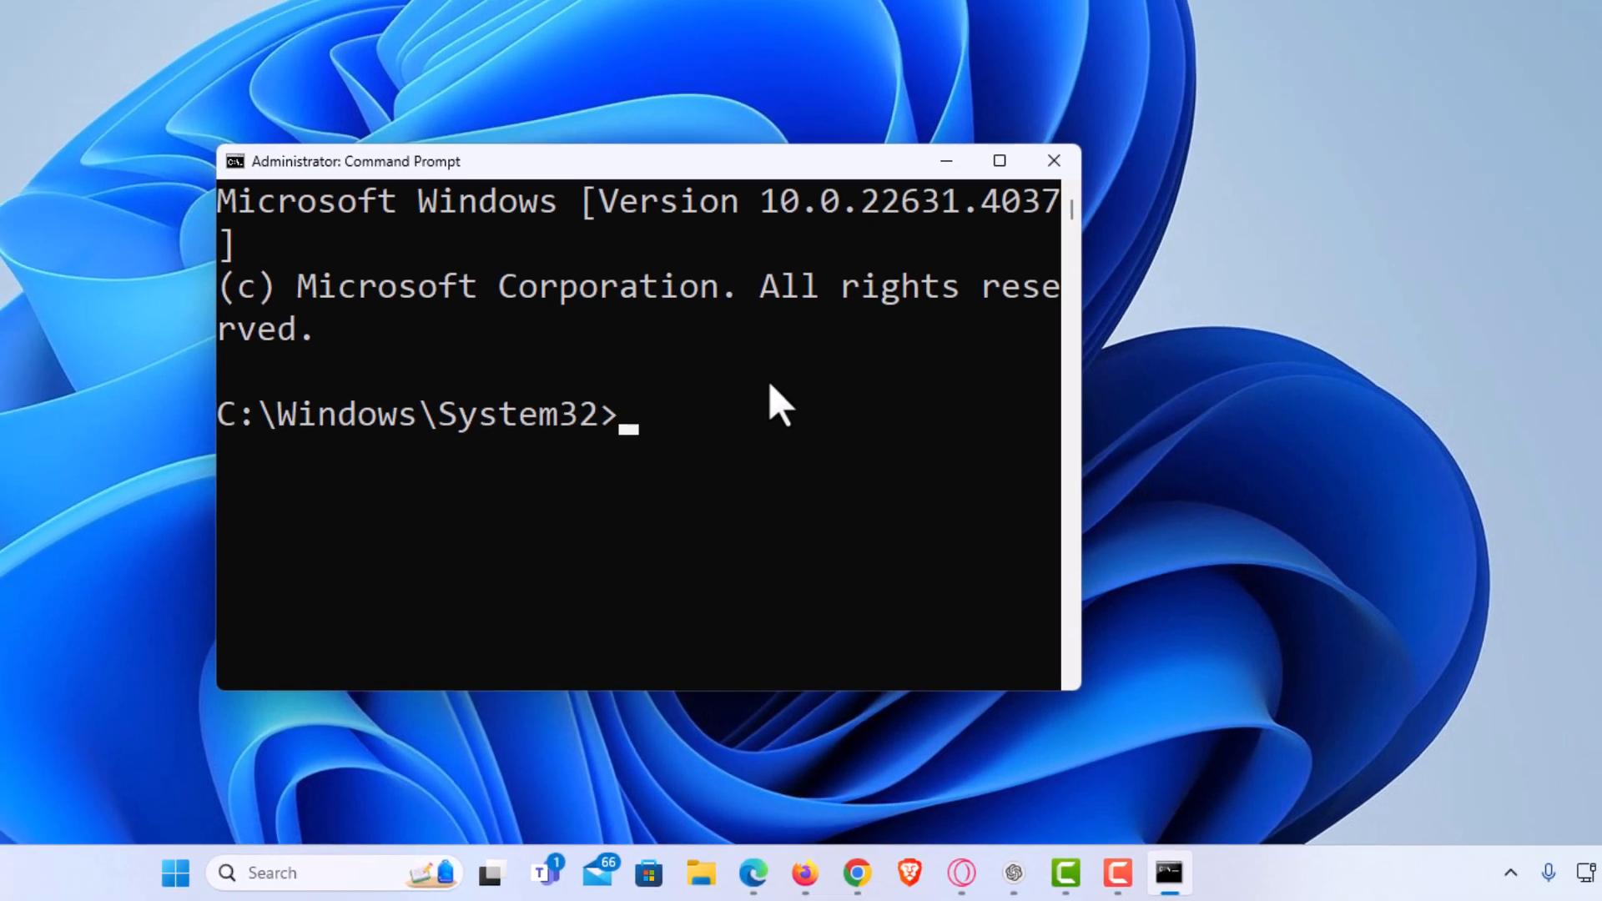
pyautogui.moveTo(354, 160); pyautogui.dragTo(536, 341)
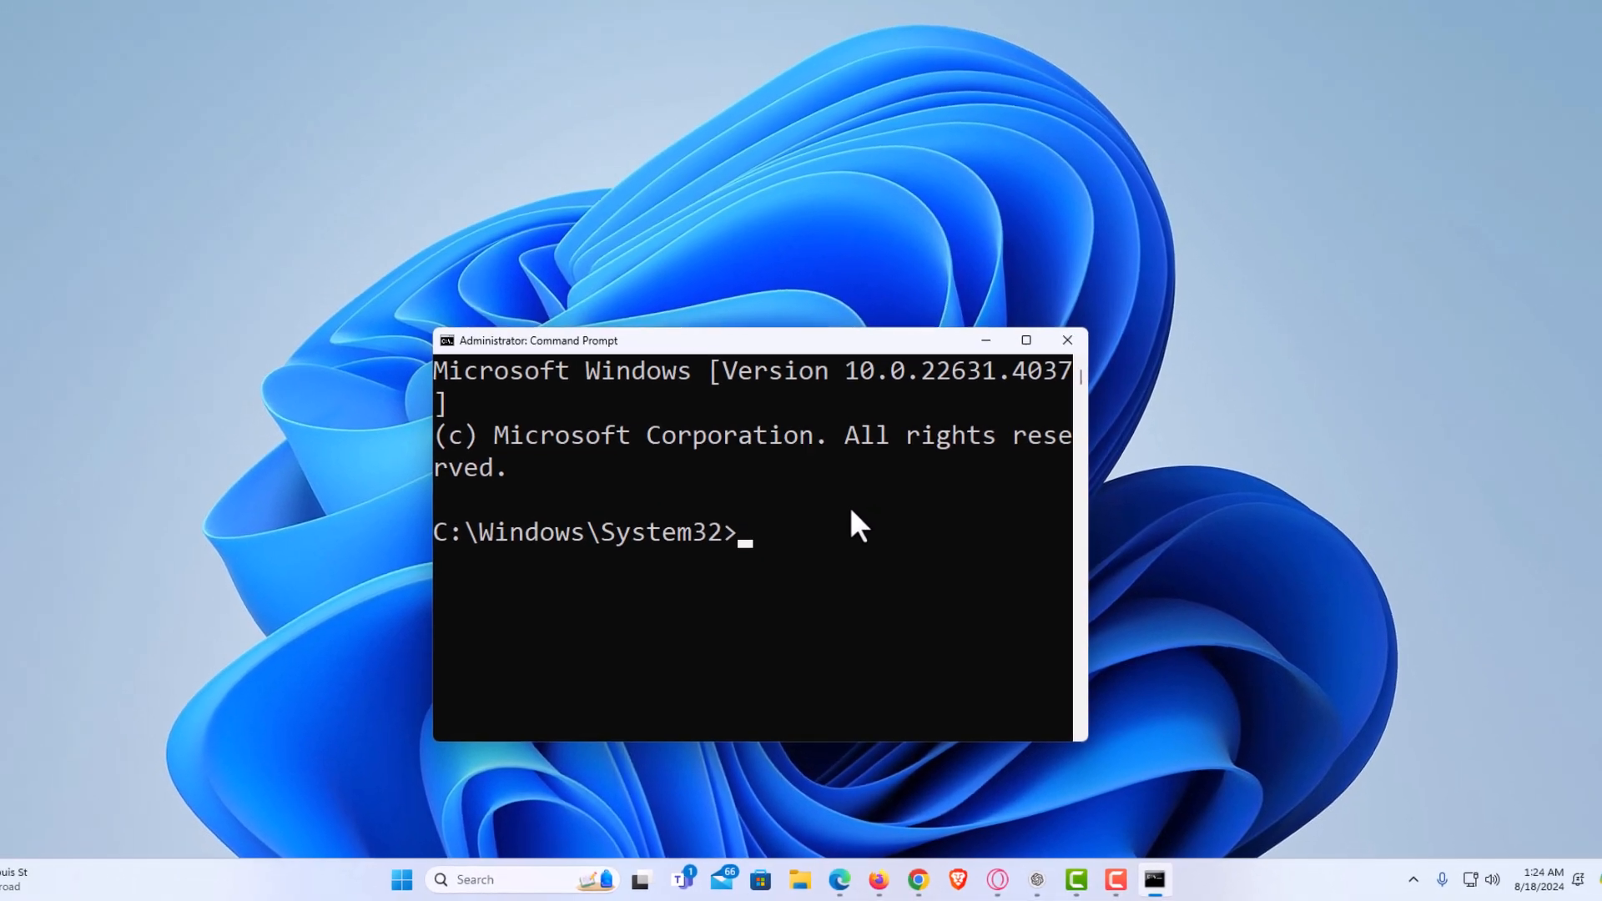
pyautogui.moveTo(535, 340); pyautogui.dragTo(577, 379)
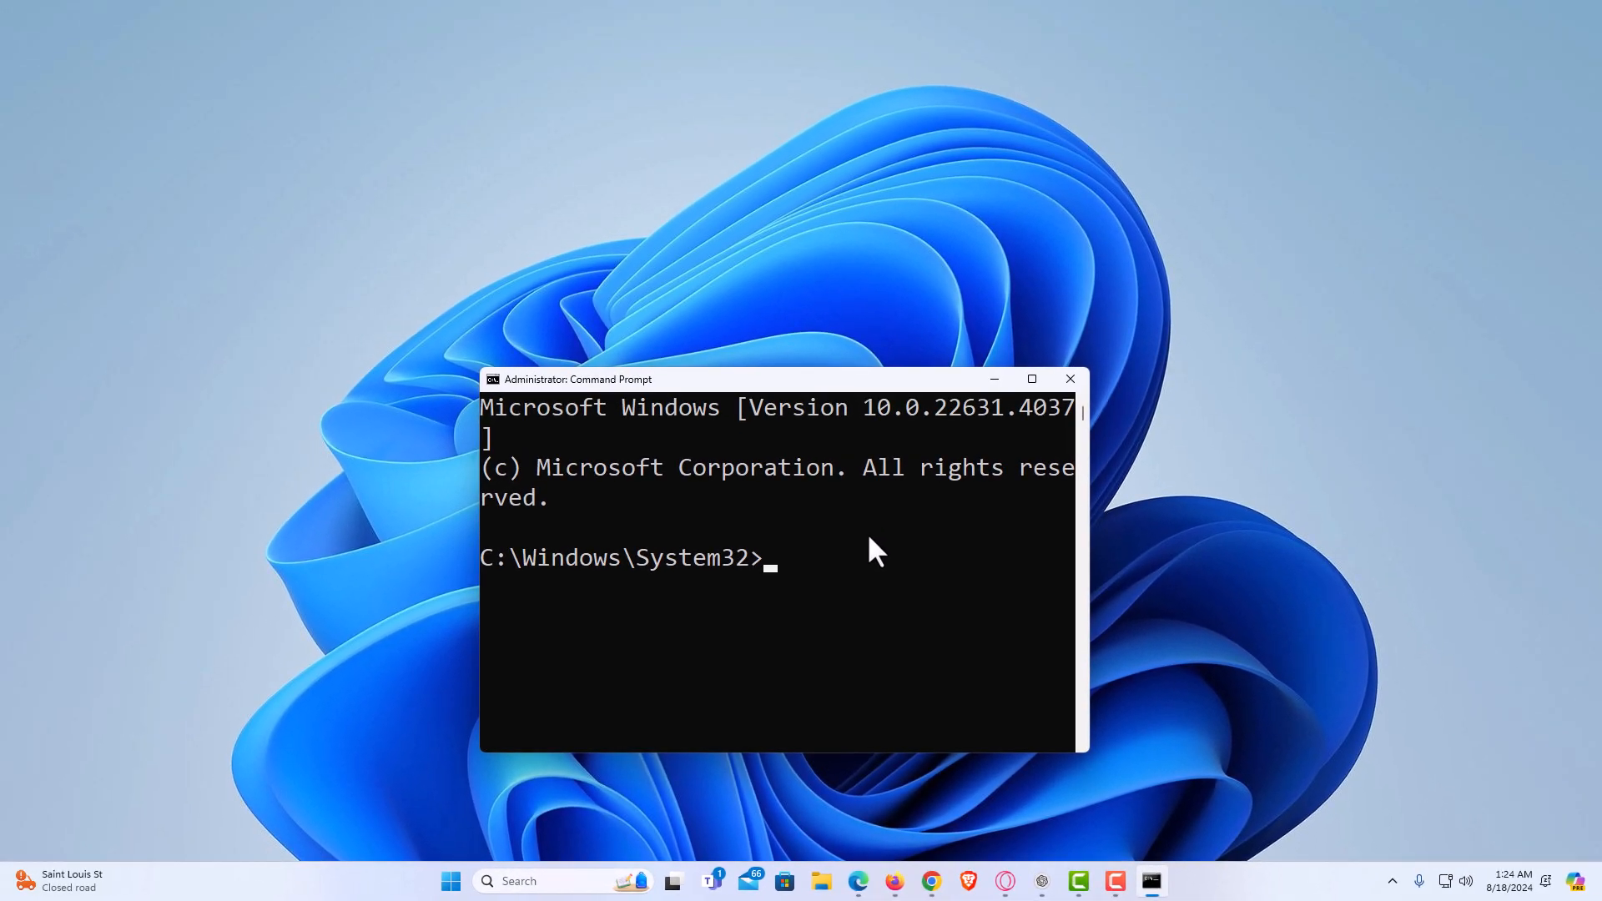